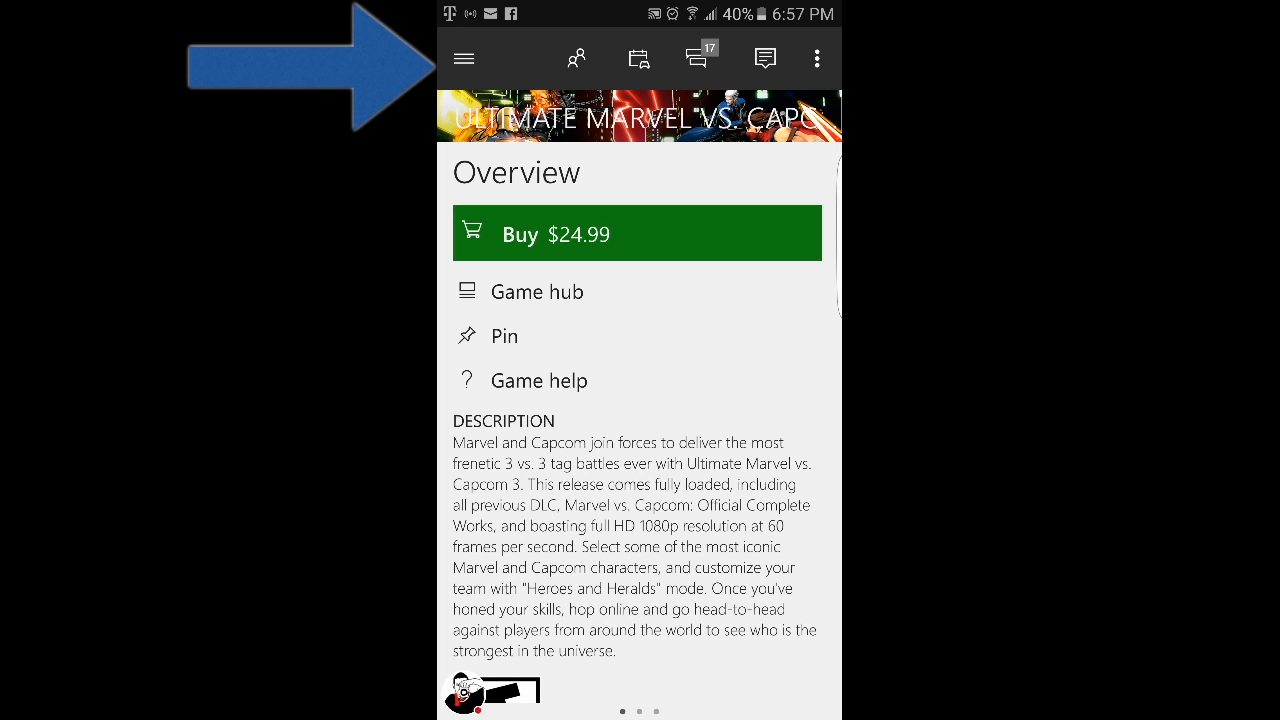
Leave the Ultimate Marvel vs. Capcom overview for the Store via the side menu
left_click(463, 58)
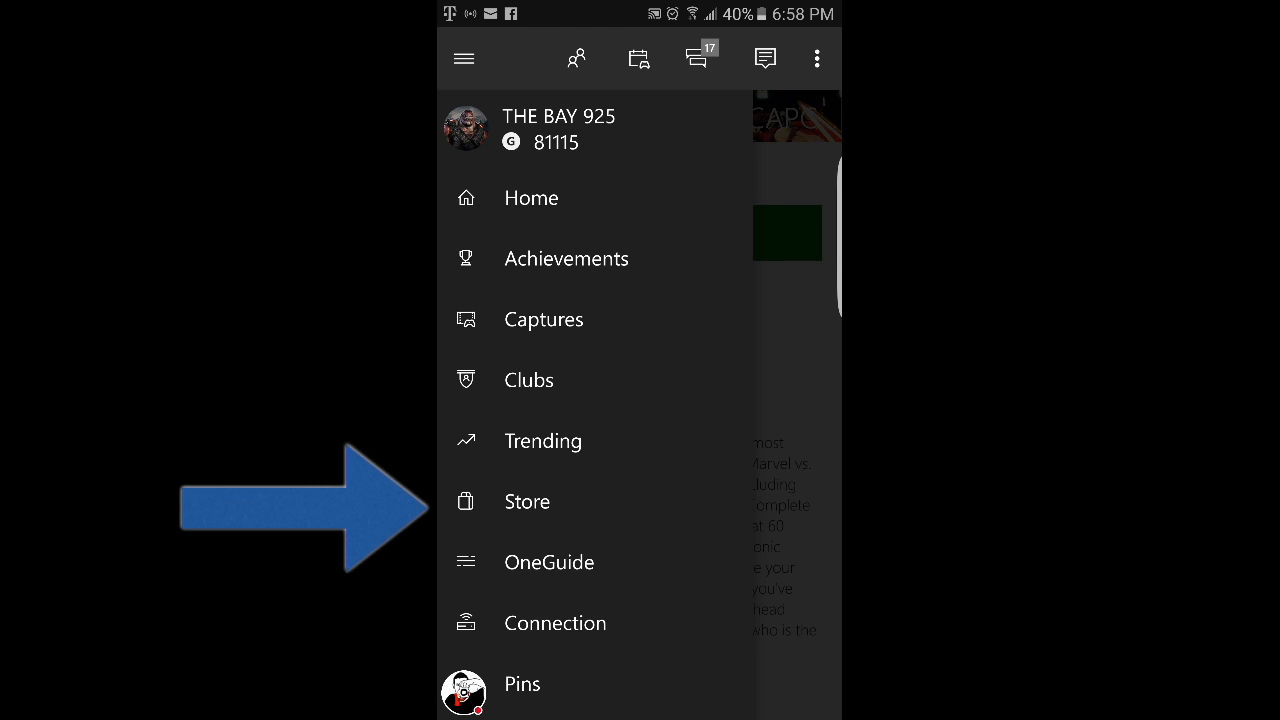
left_click(527, 501)
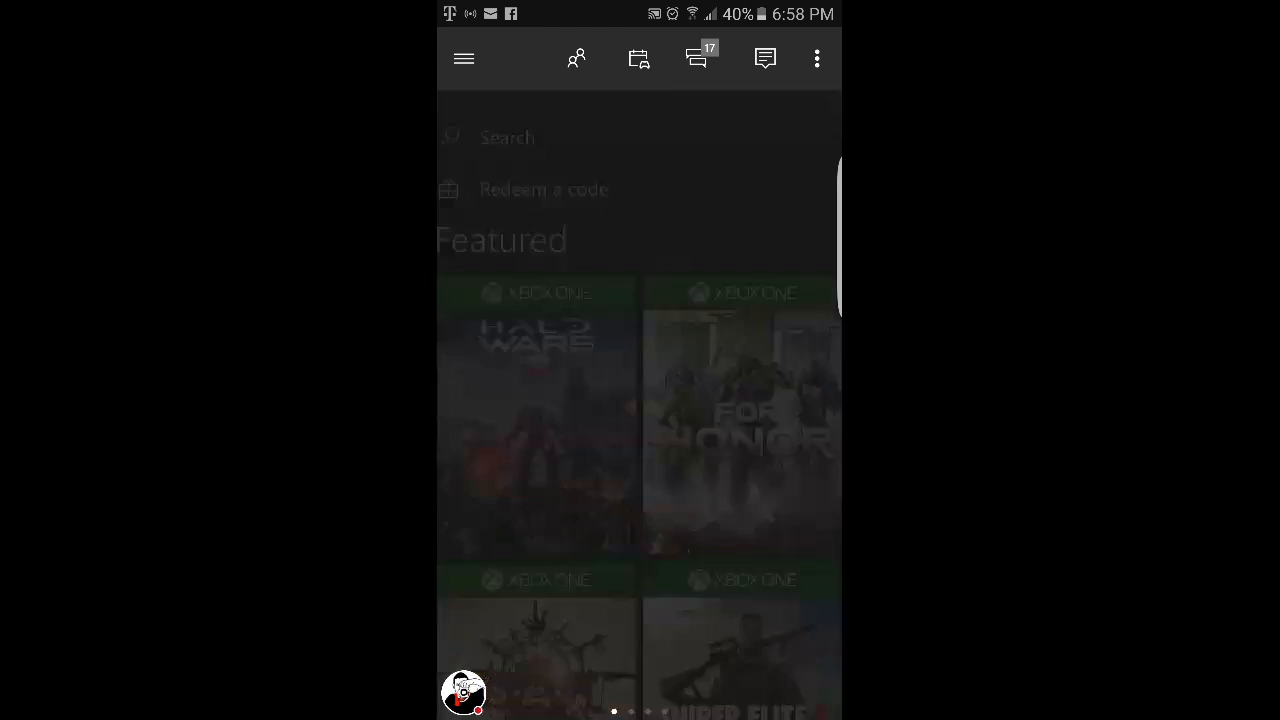
left_click(544, 189)
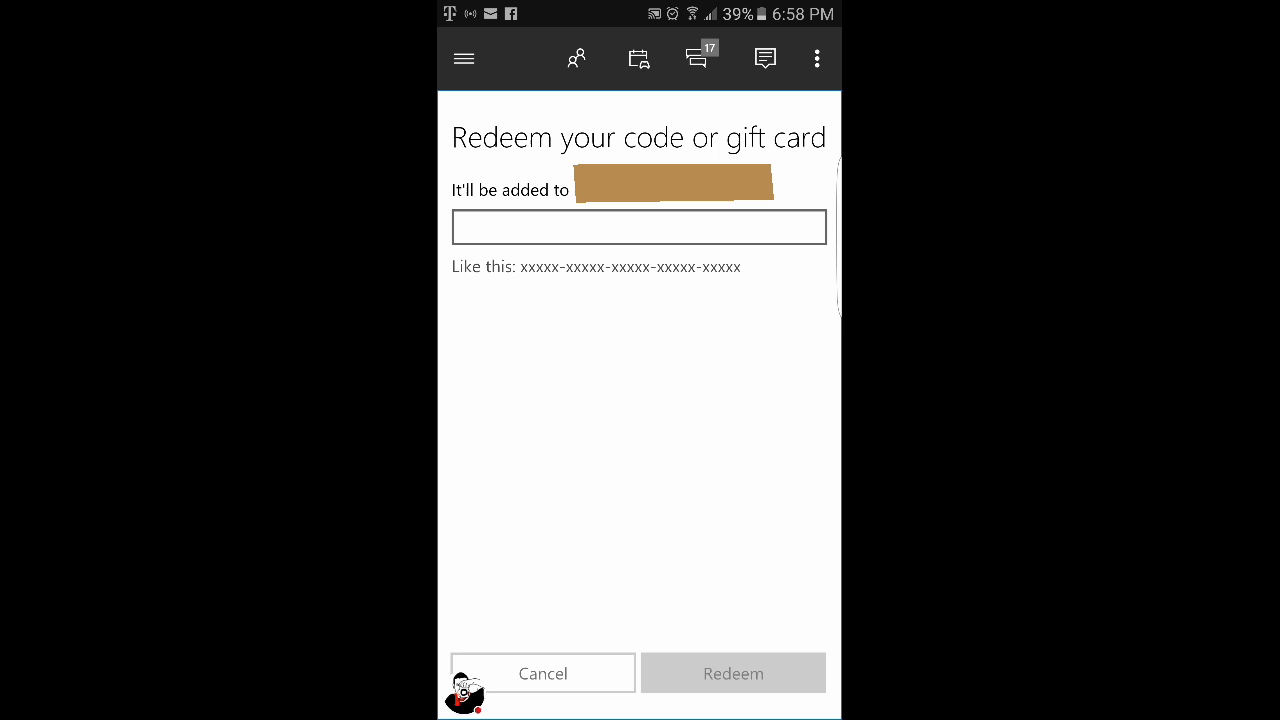
left_click(639, 227)
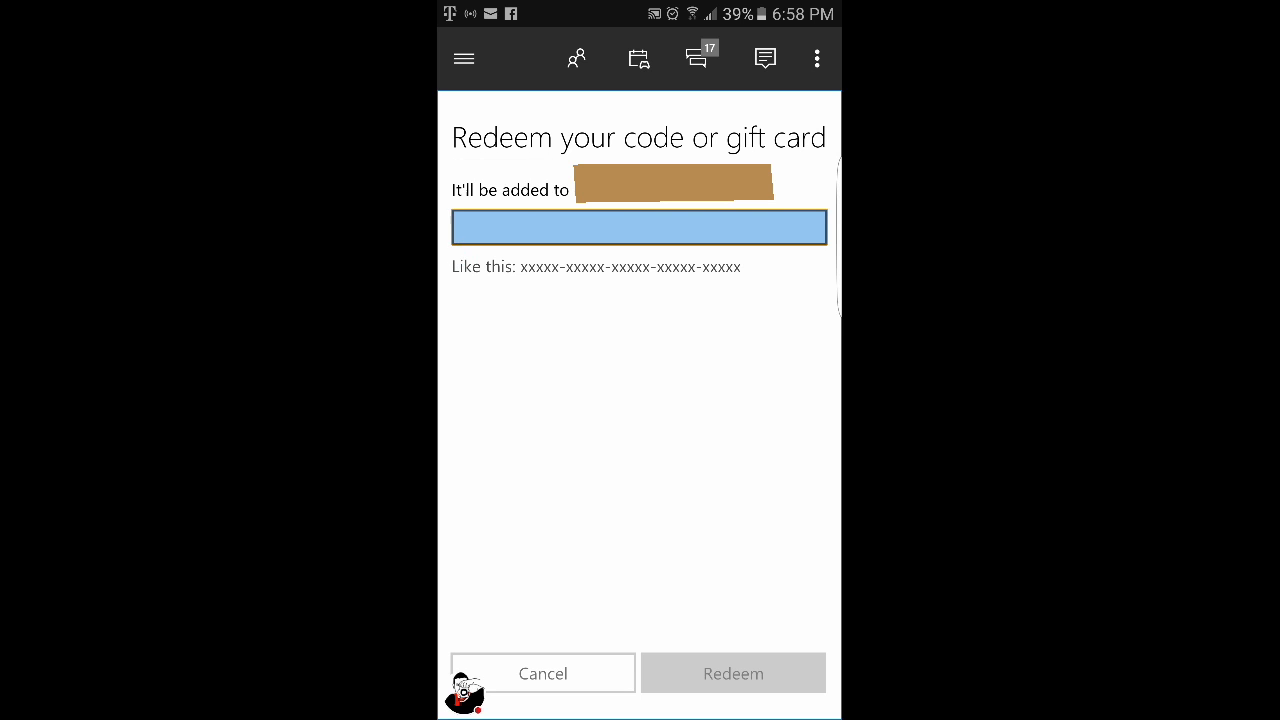
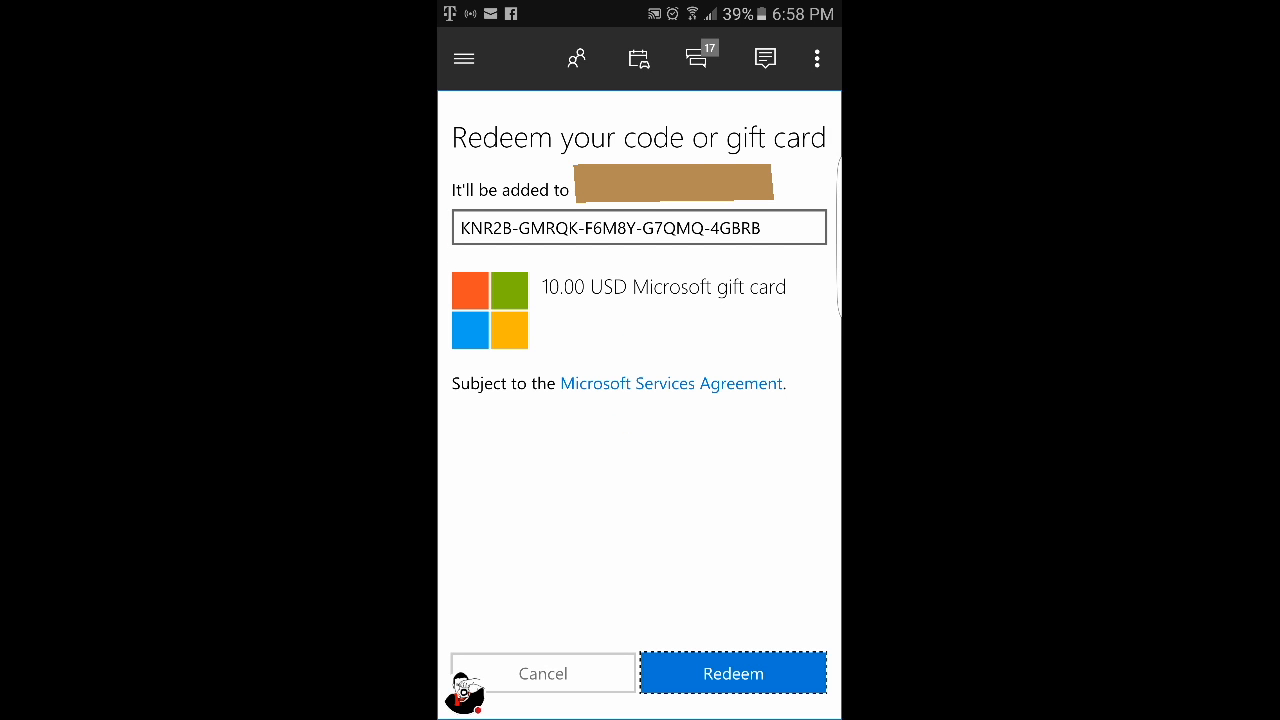
left_click(732, 673)
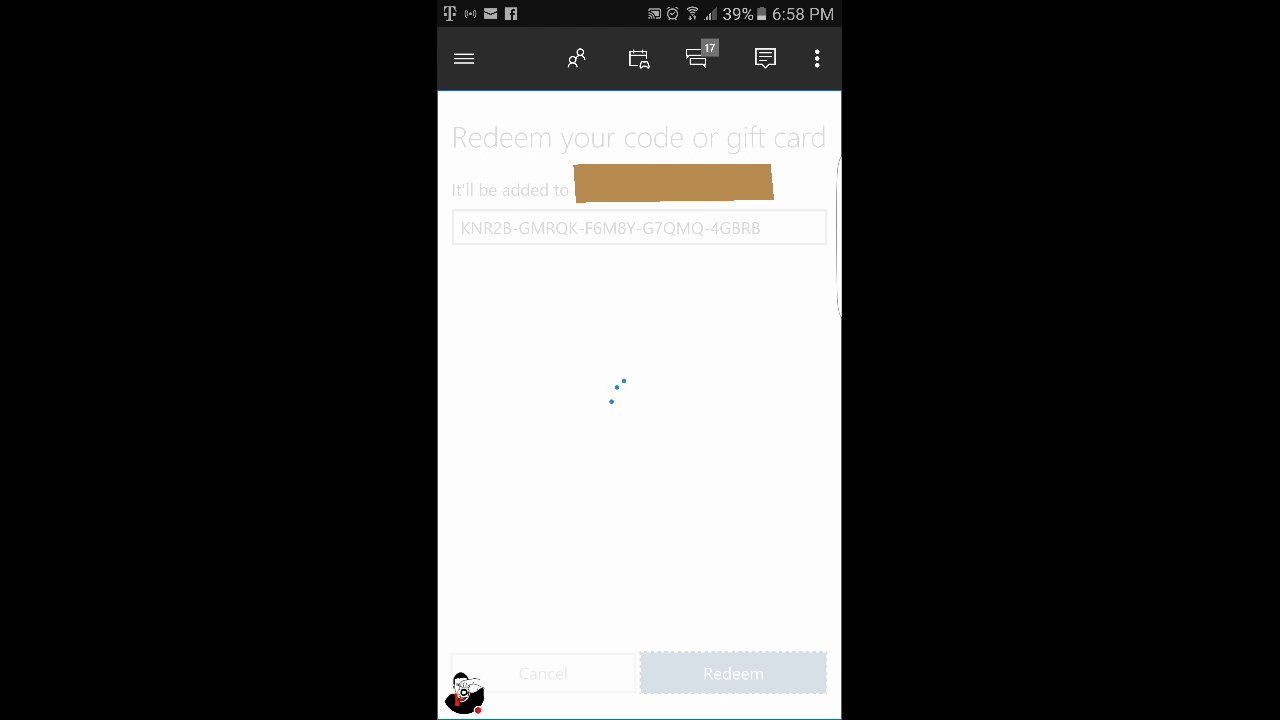
left_click(732, 673)
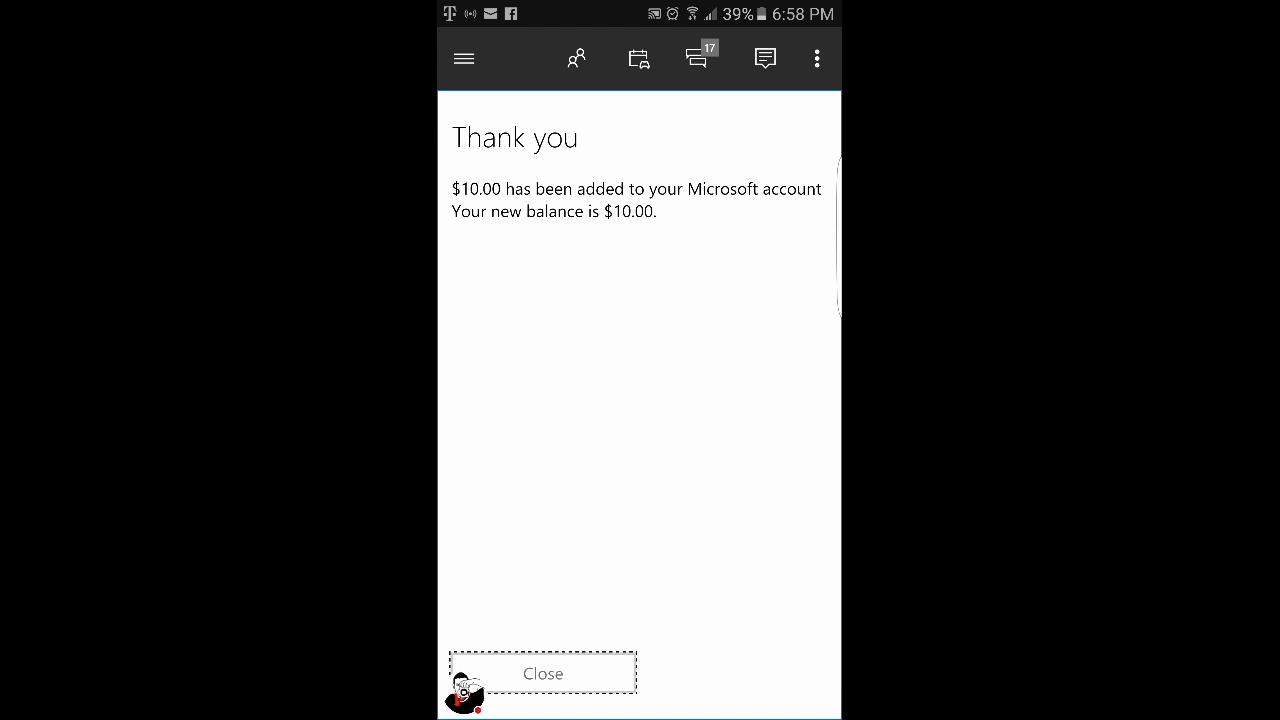
Close the Thank you screen to return to the Store
left_click(543, 672)
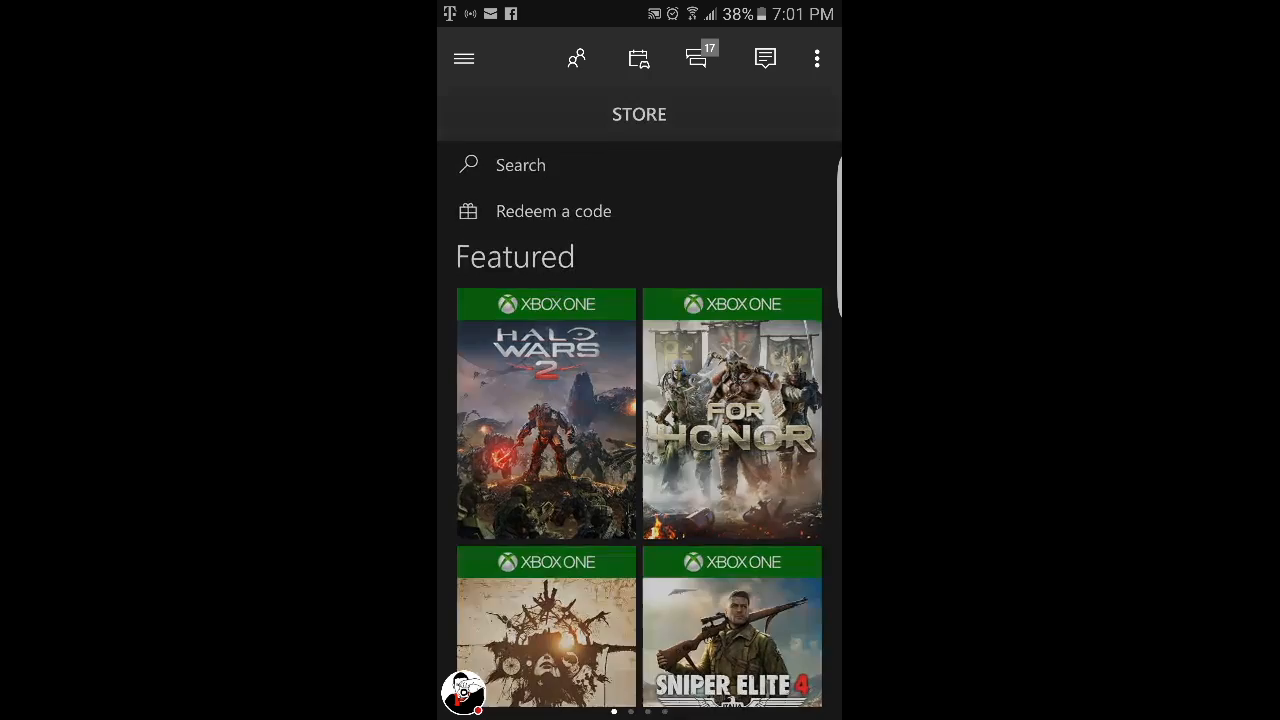
left_click(553, 211)
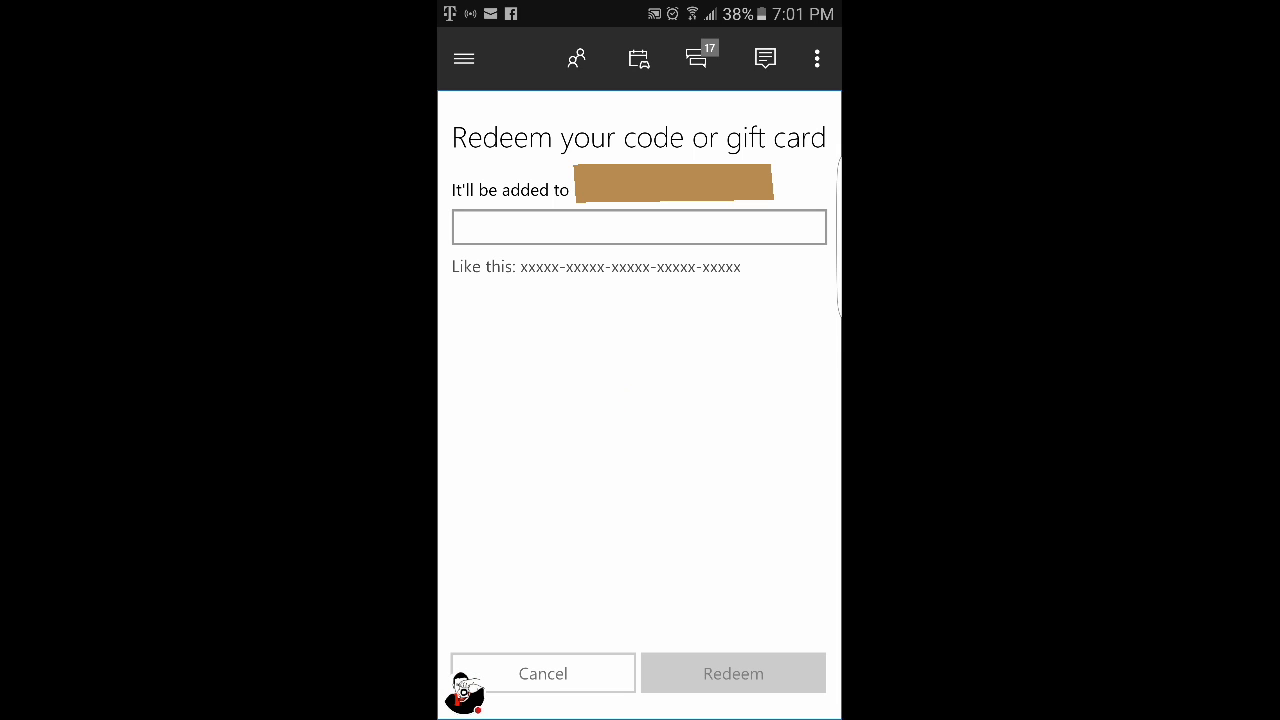
left_click(639, 226)
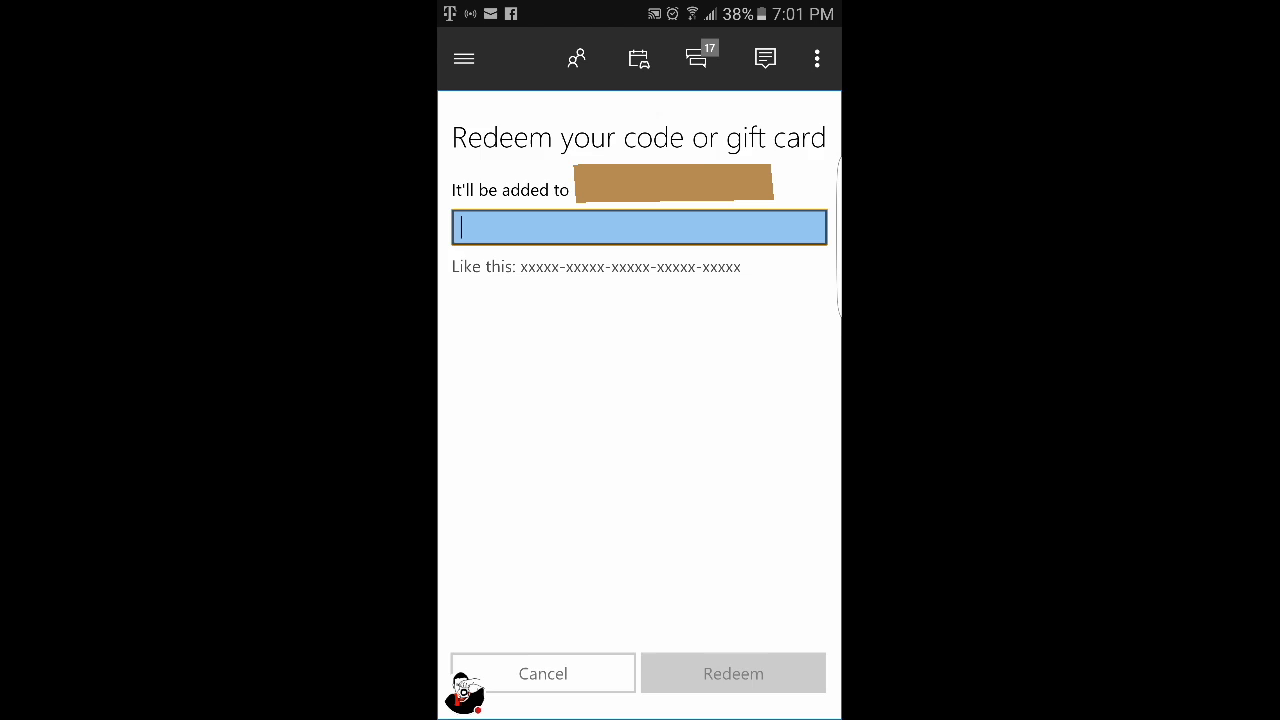
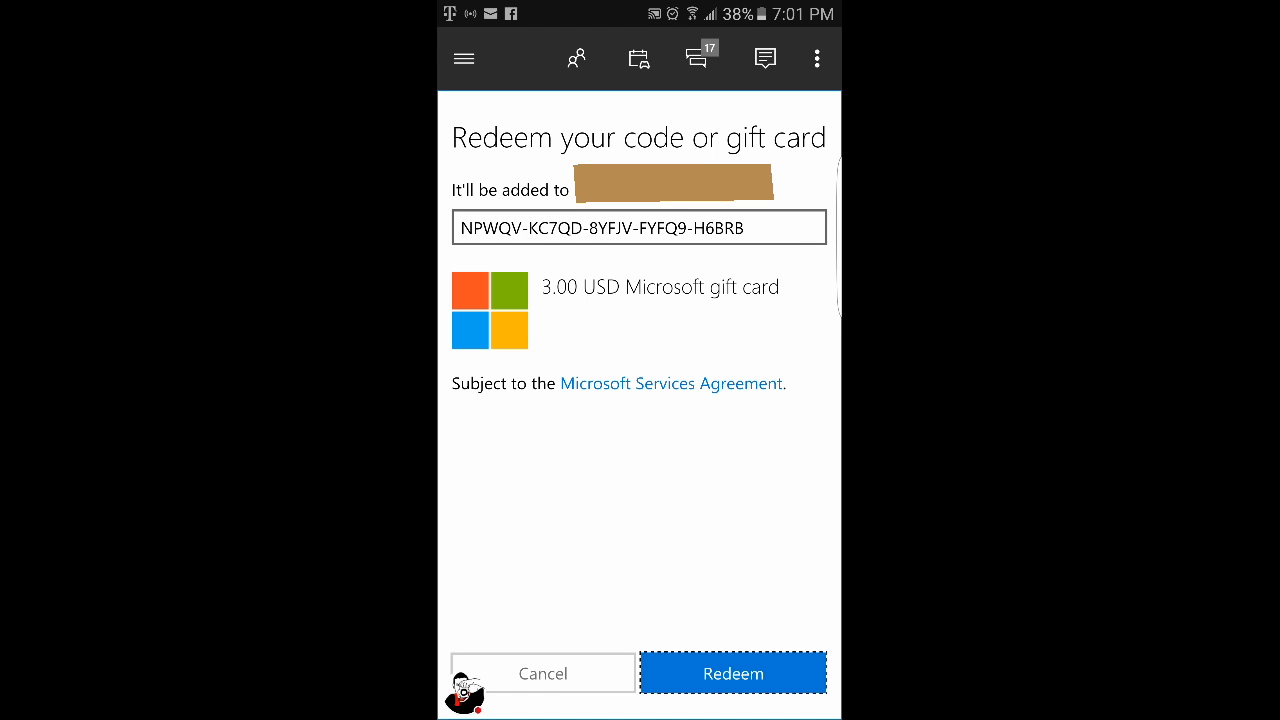